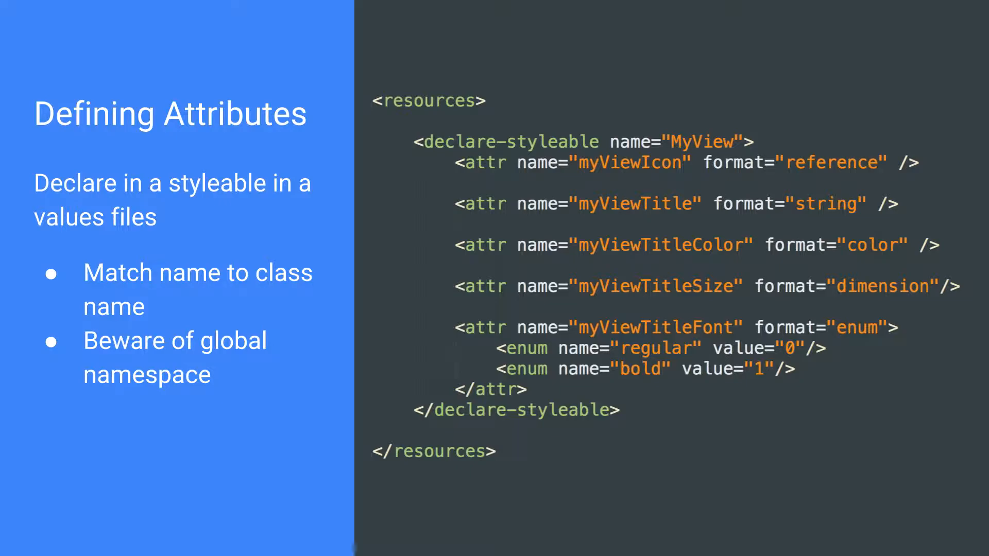
Advance to the Loading Attributes slide on converting an AttributeSet to a TypedArray.
key("Right")
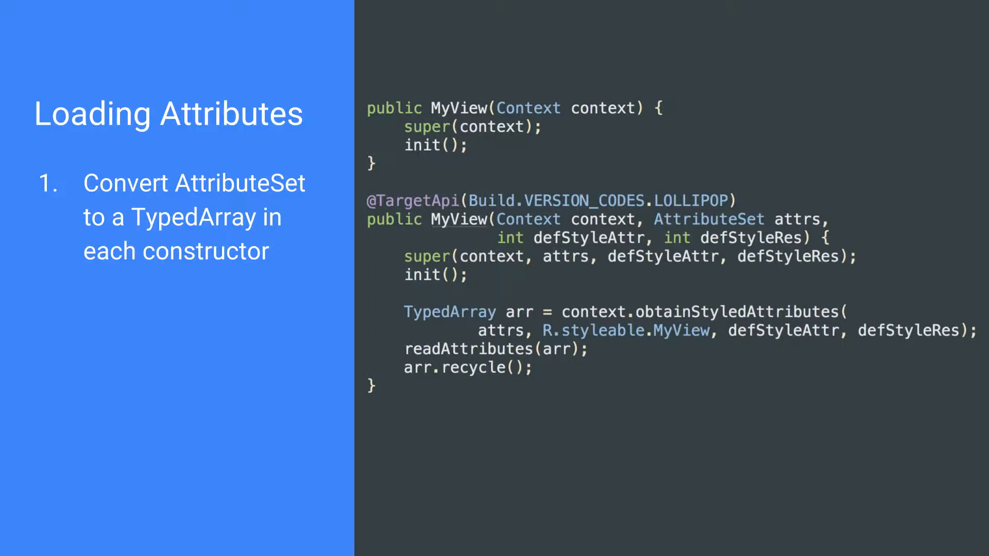
Advance to the slide adding step 2: applying each attribute's values in readAttributes.
key("Right")
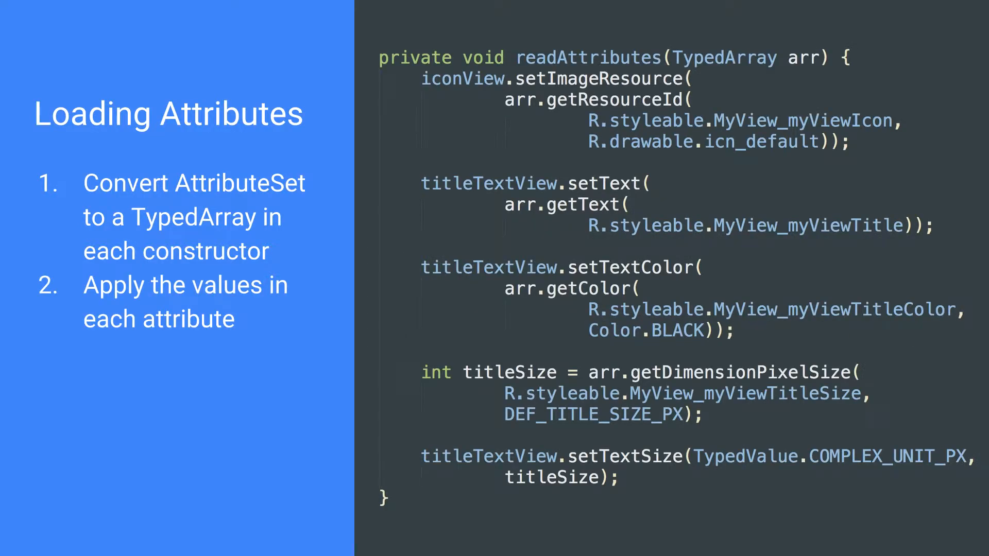